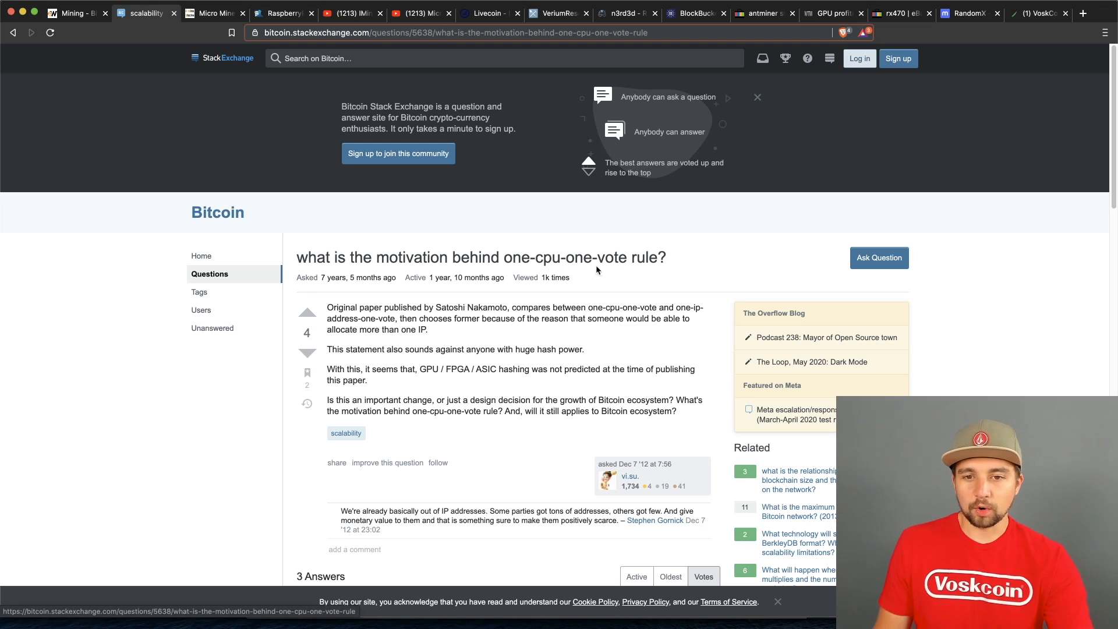
Dismiss the Bitamp welcome notice, create a new wallet from the generated seed and log in.
drag(384, 308, 463, 318)
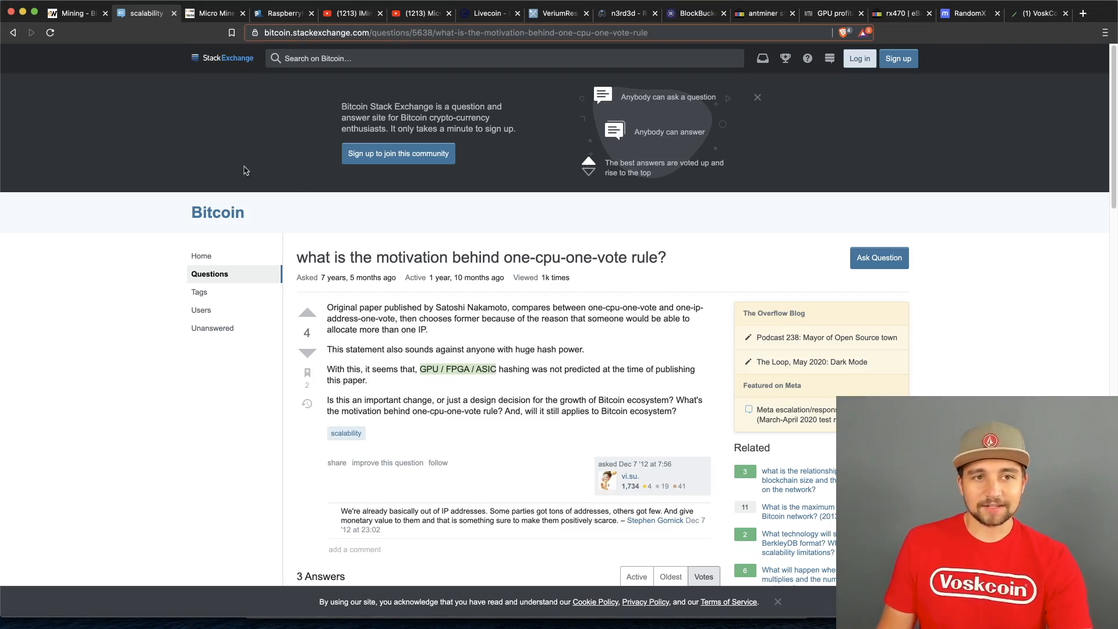
mouse_move(248, 395)
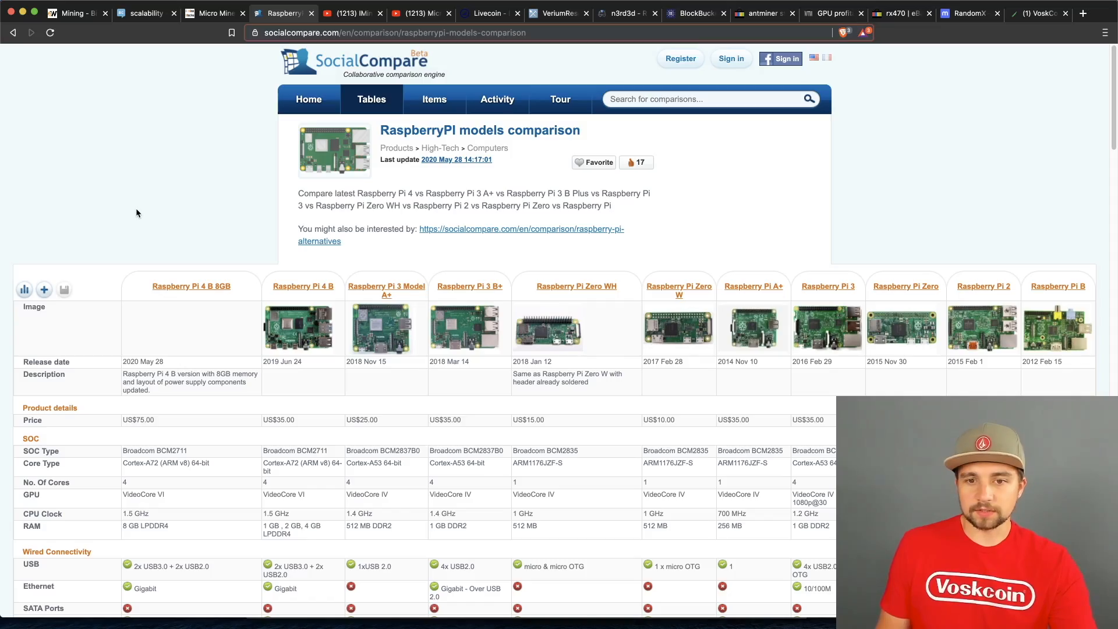
mouse_move(481, 299)
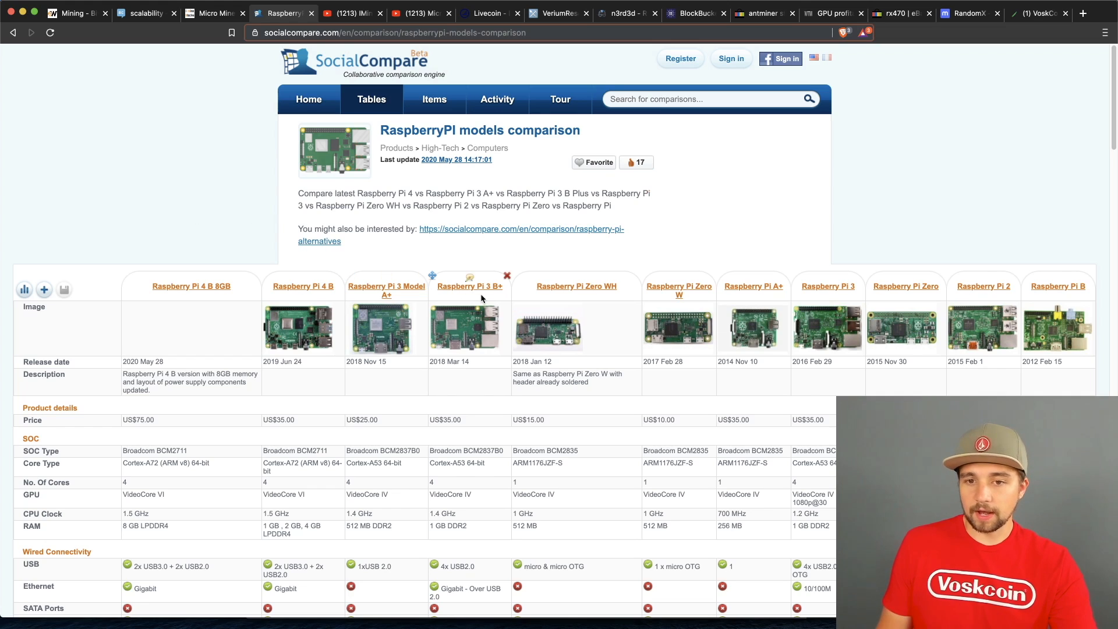
mouse_move(987, 232)
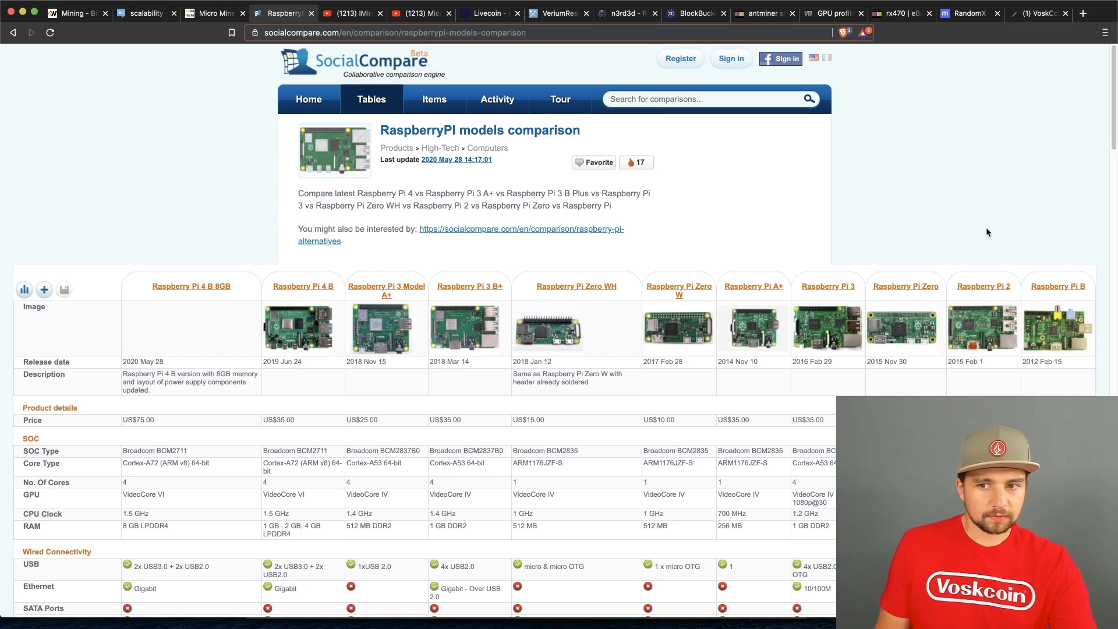
mouse_move(1076, 362)
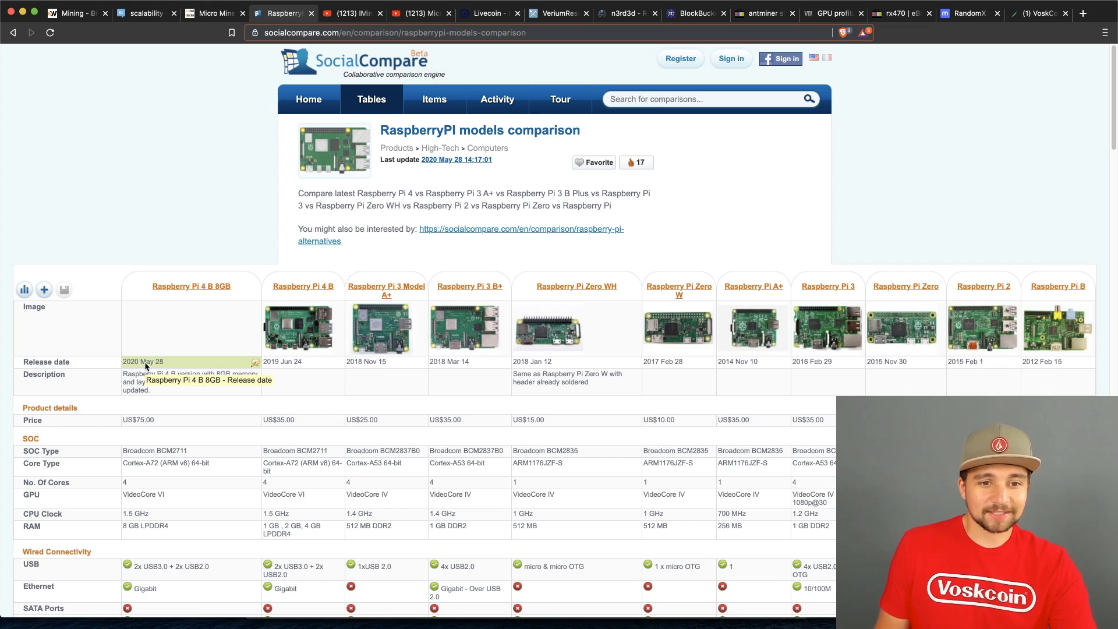
mouse_move(574, 416)
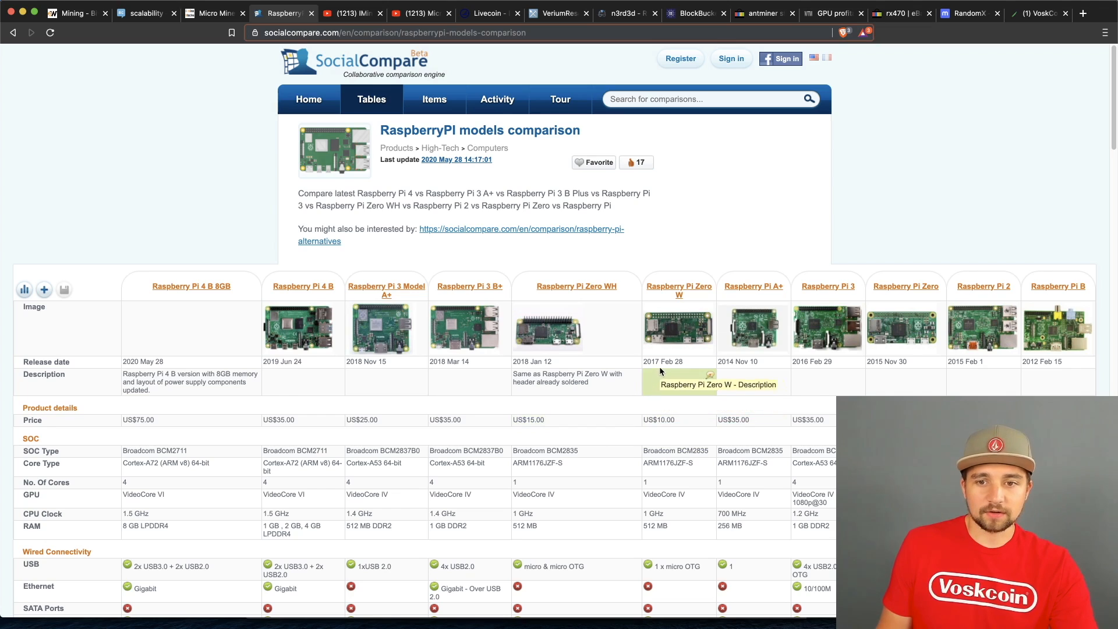
mouse_move(679, 362)
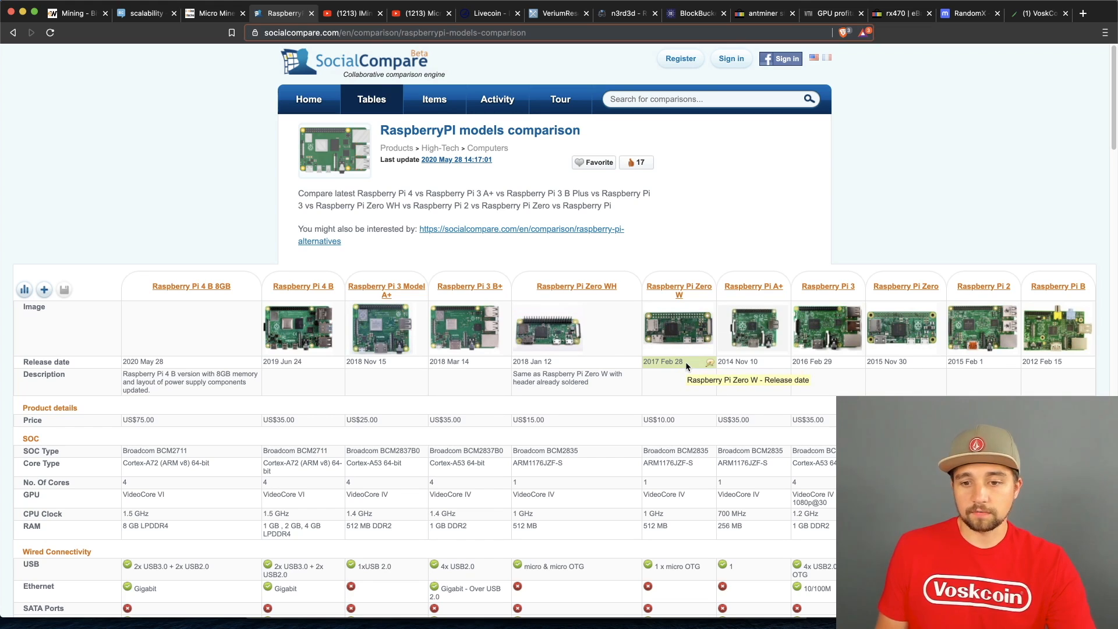
mouse_move(698, 397)
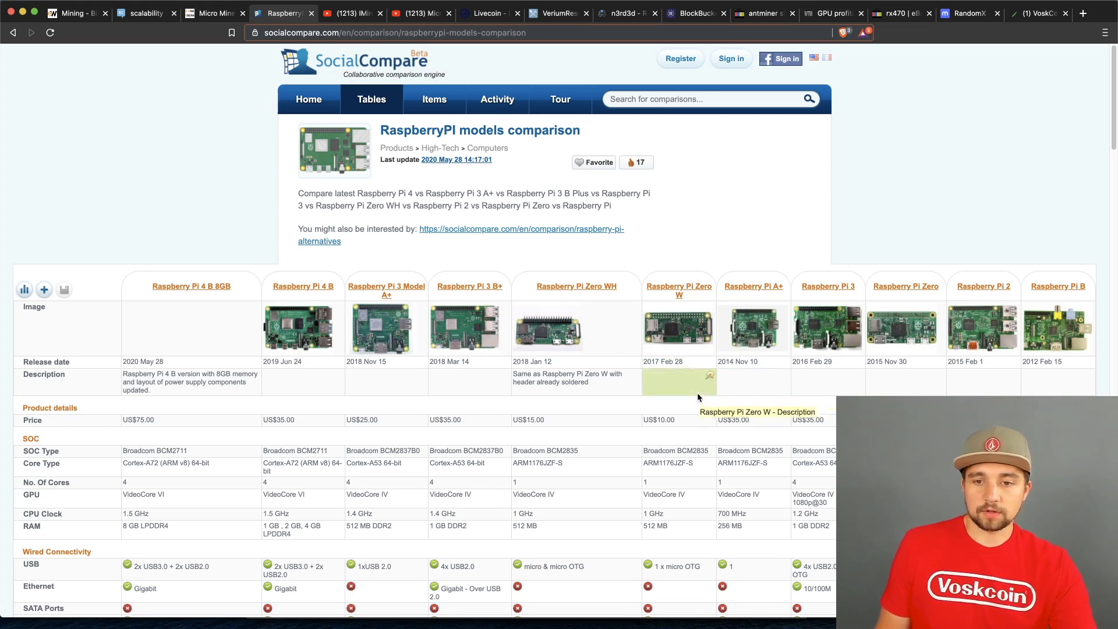
click(211, 12)
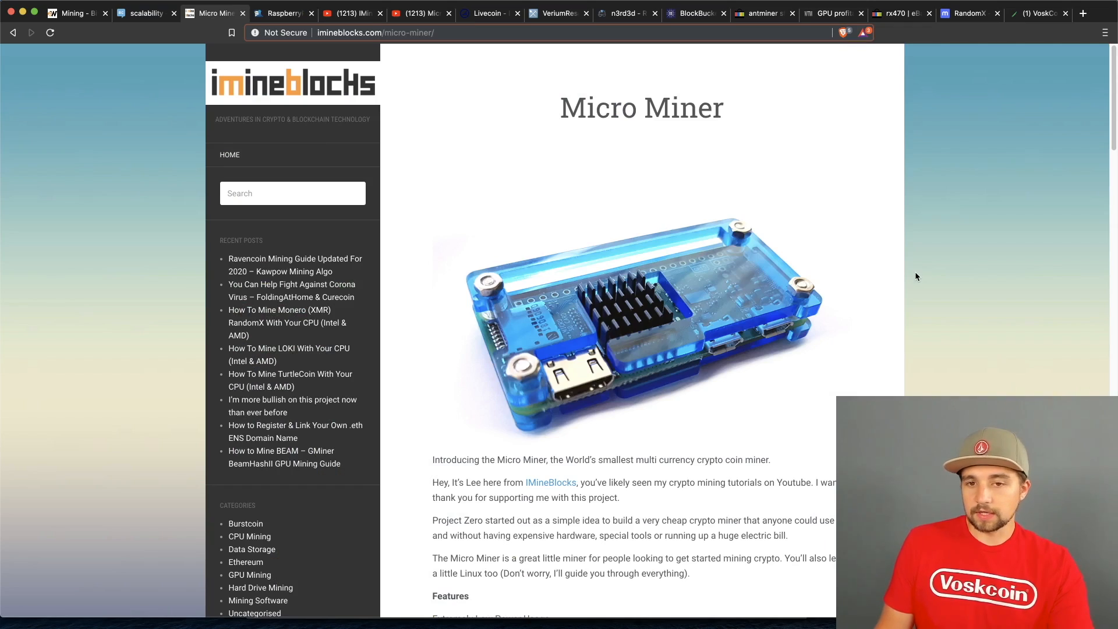
mouse_move(702, 339)
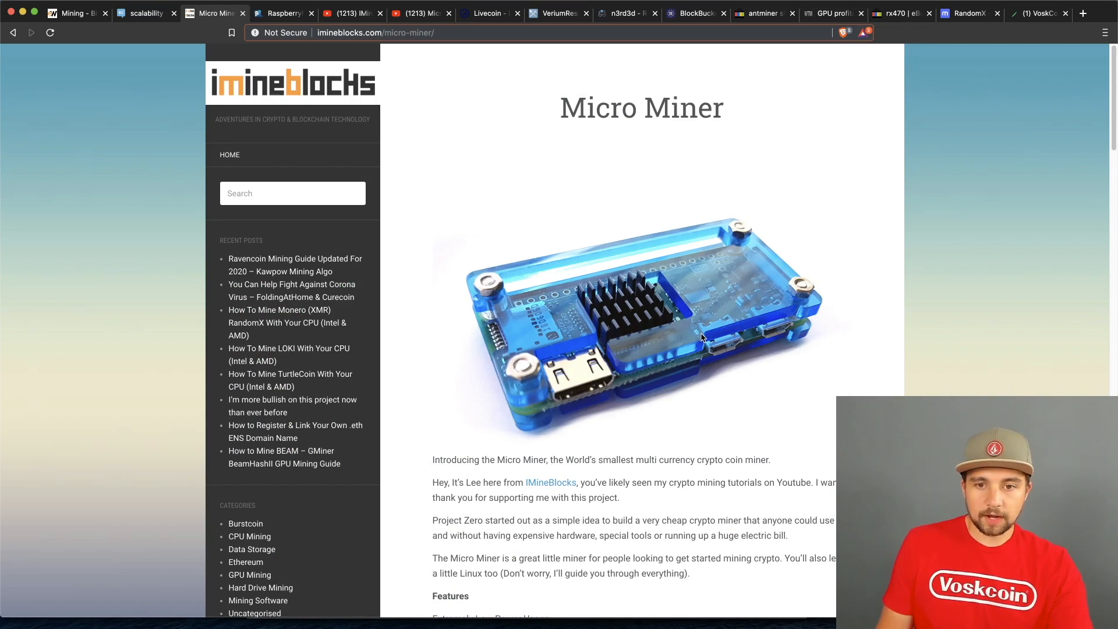
mouse_move(720, 393)
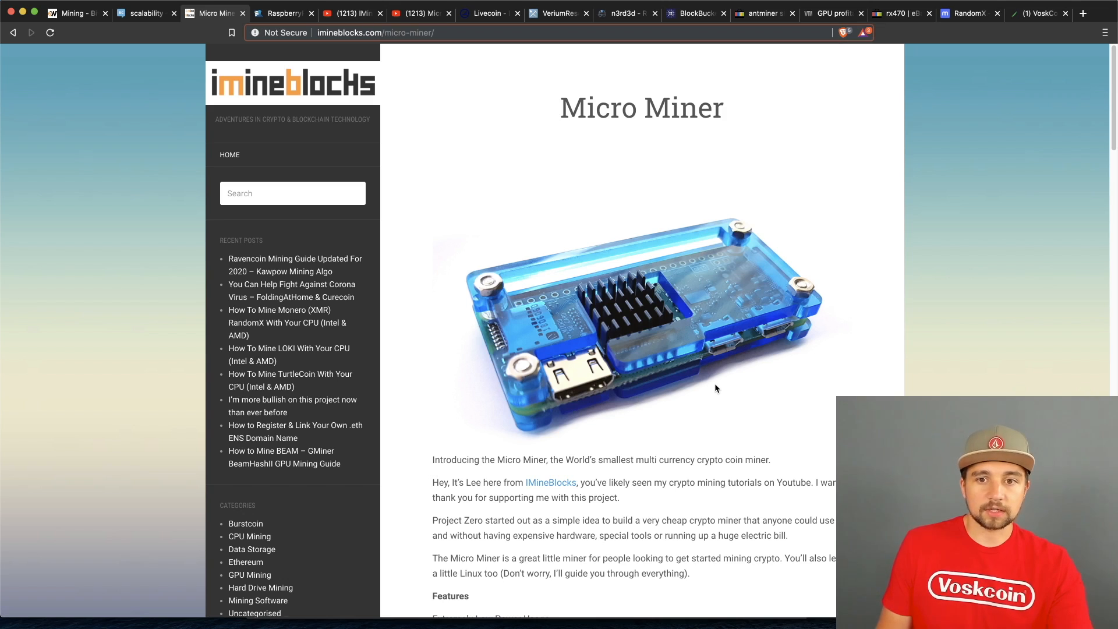
mouse_move(721, 349)
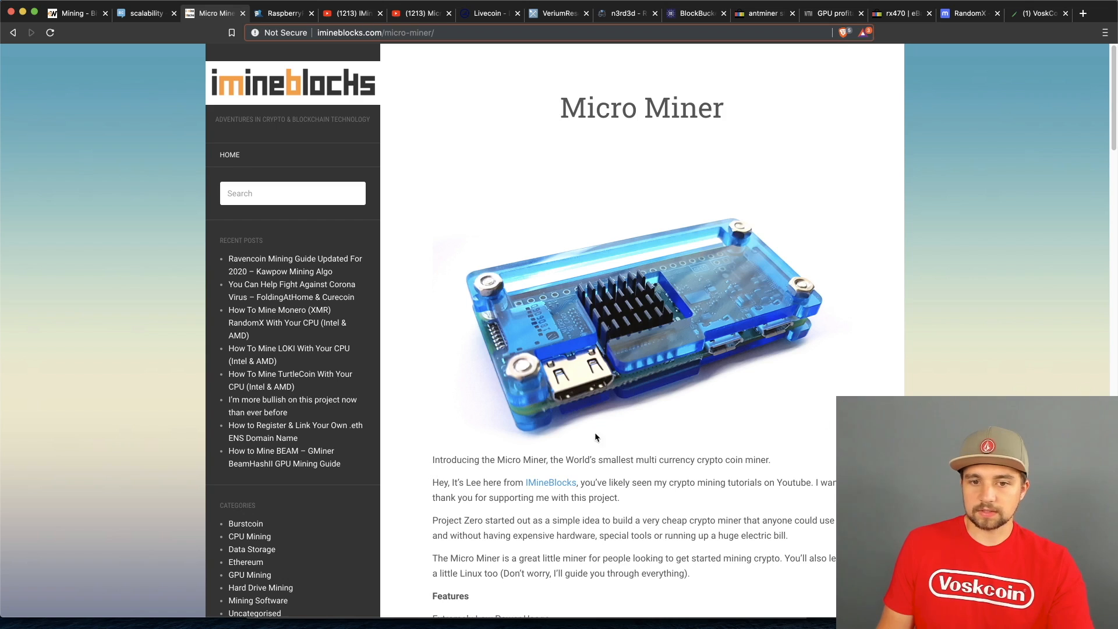
mouse_move(691, 348)
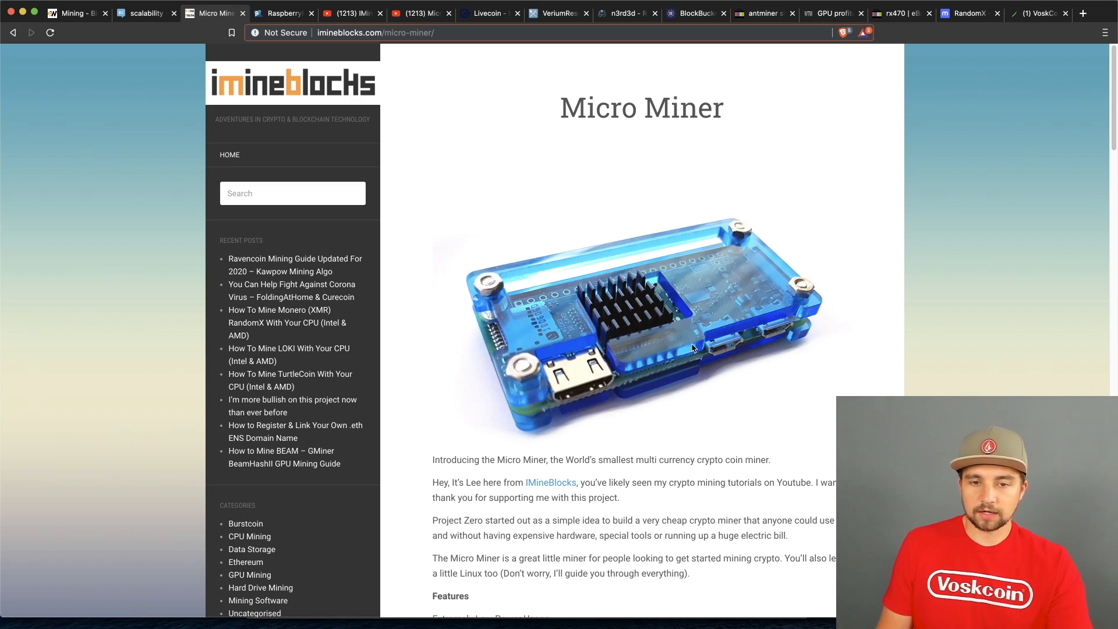
mouse_move(773, 389)
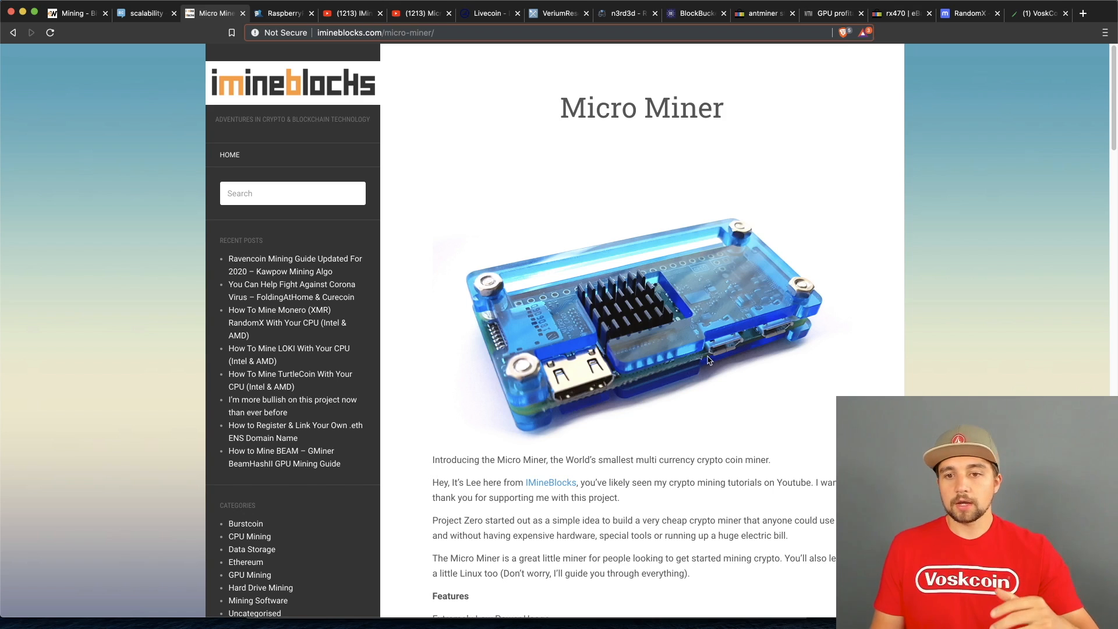
mouse_move(724, 397)
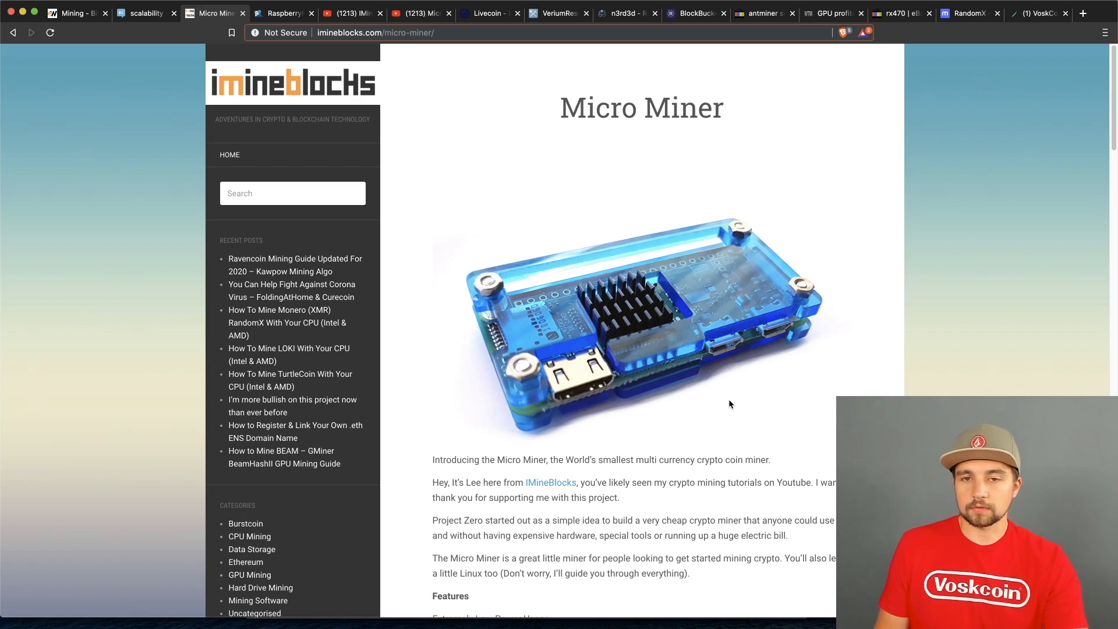
scroll(down, 3)
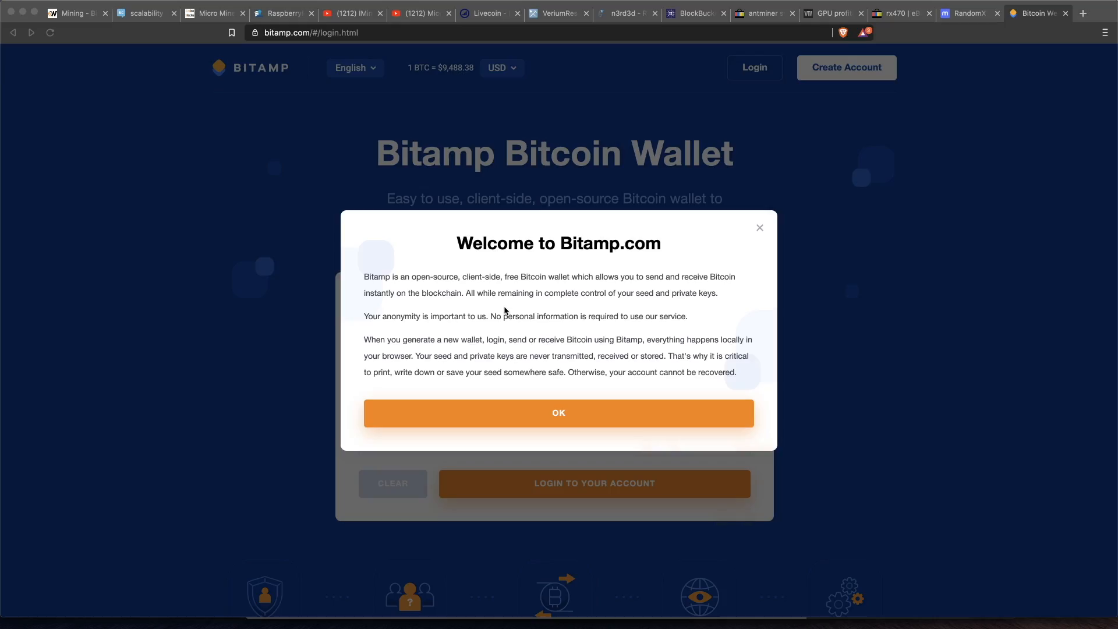
mouse_move(452, 270)
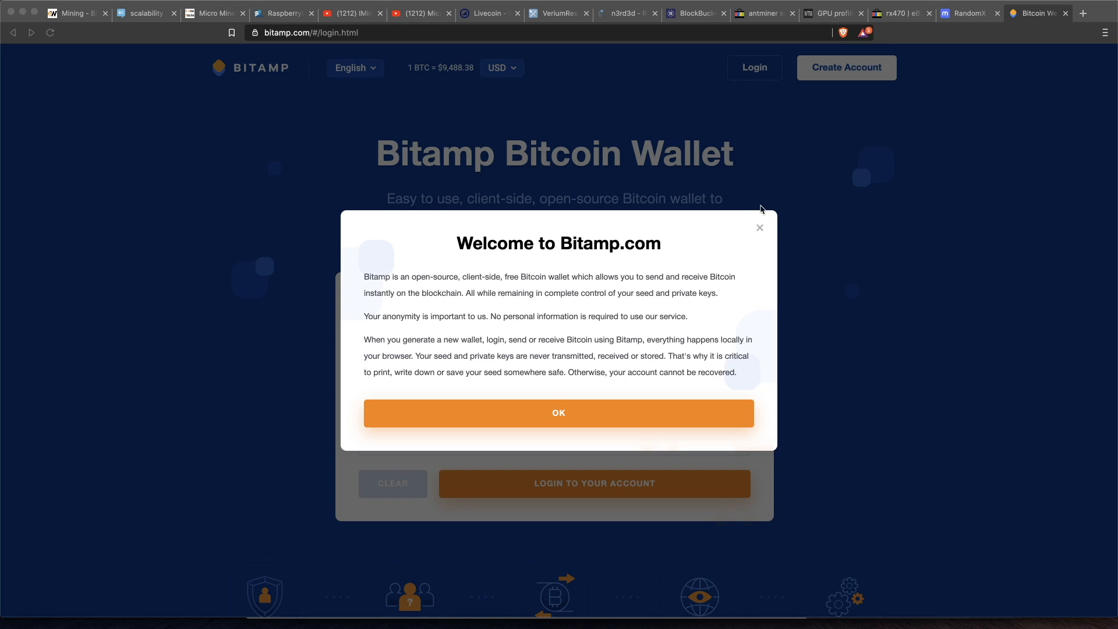
click(559, 413)
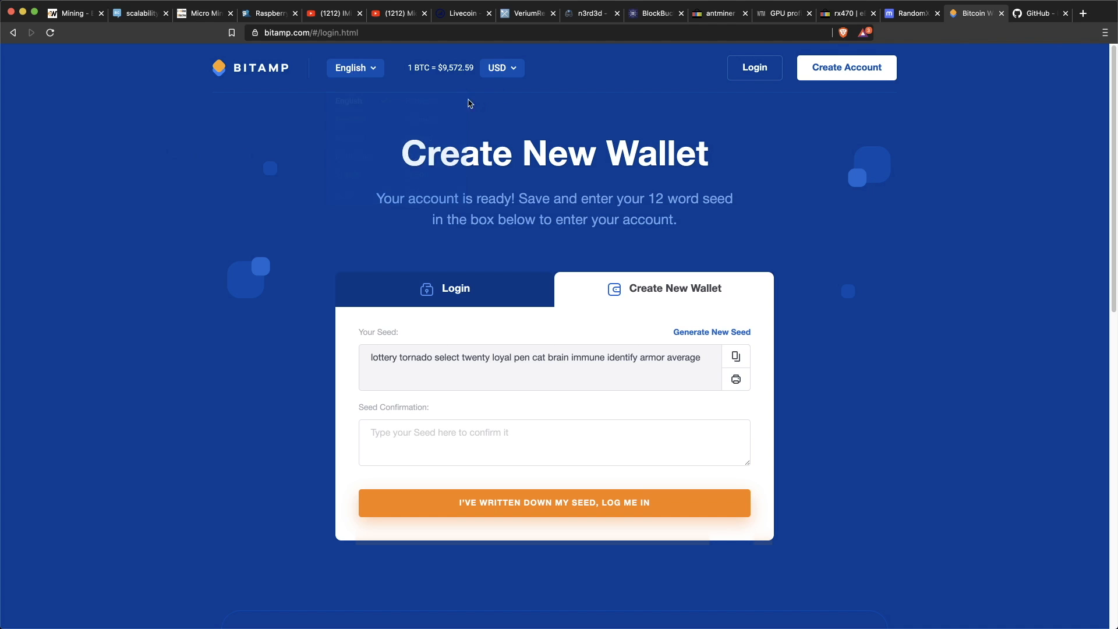
click(735, 357)
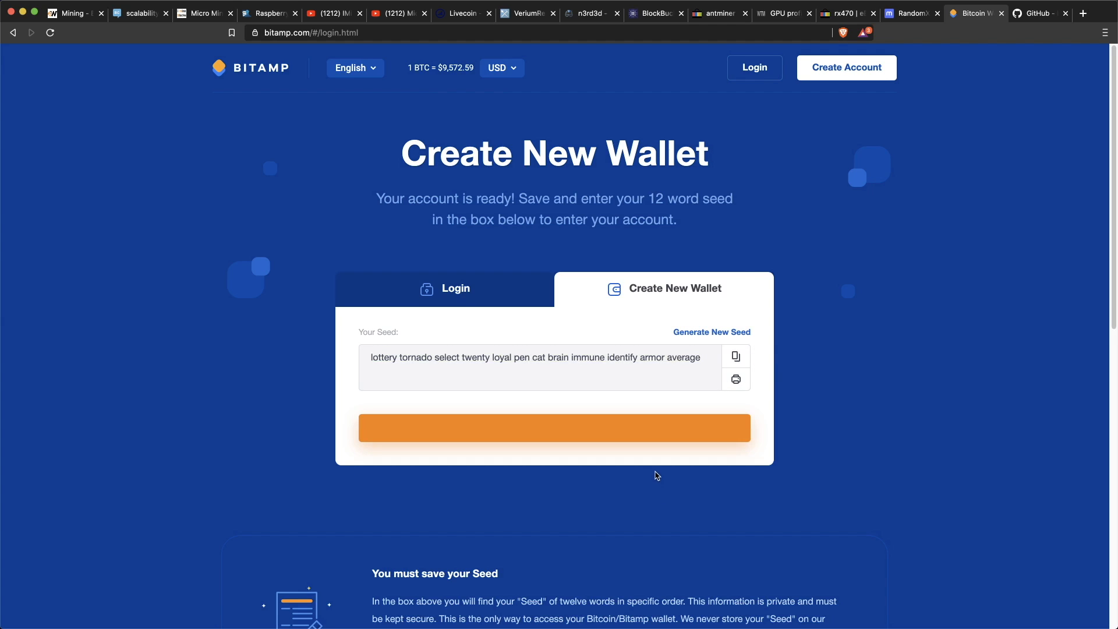
click(554, 427)
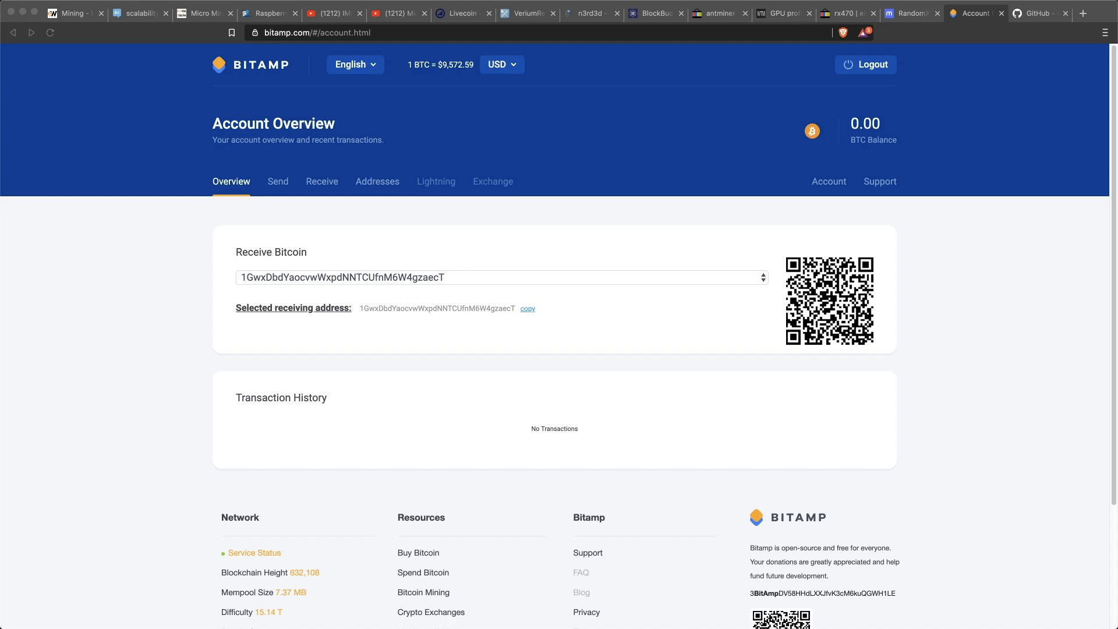